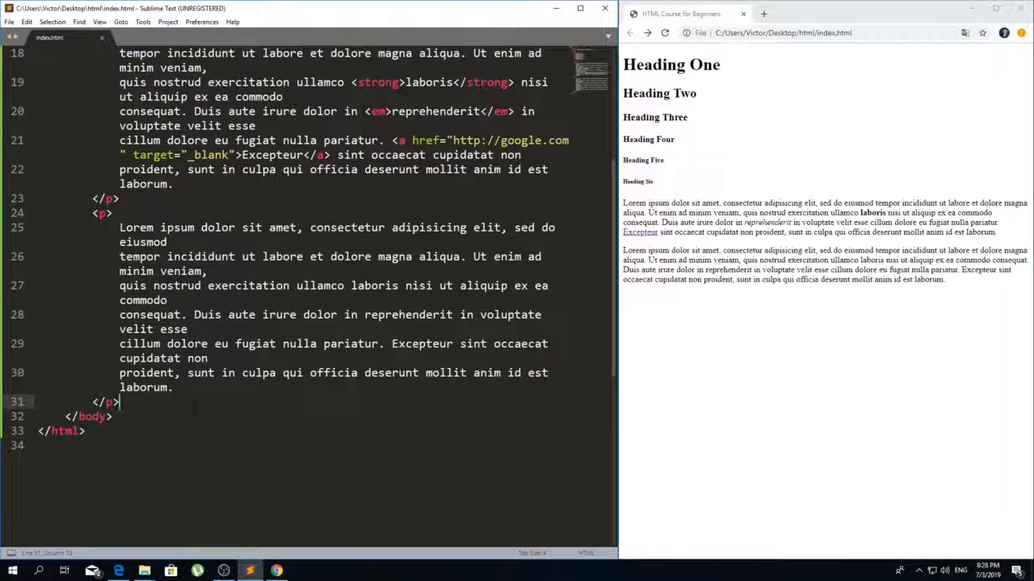
Step: Insert a <!-- Lists --> comment after the second paragraph, leaving an empty line below
key(enter)
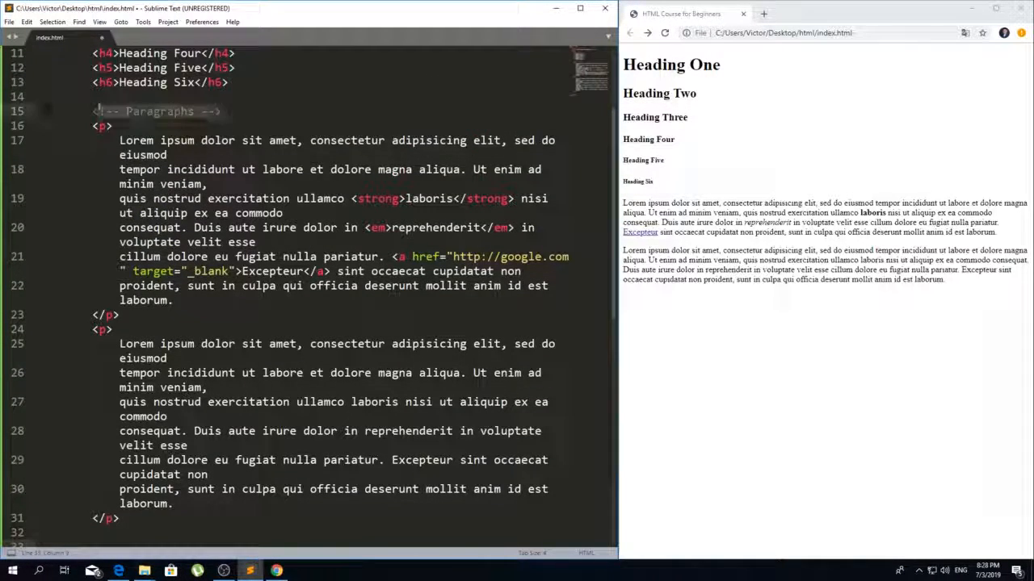
scroll(down, 3)
text(<!-- Lists -->)
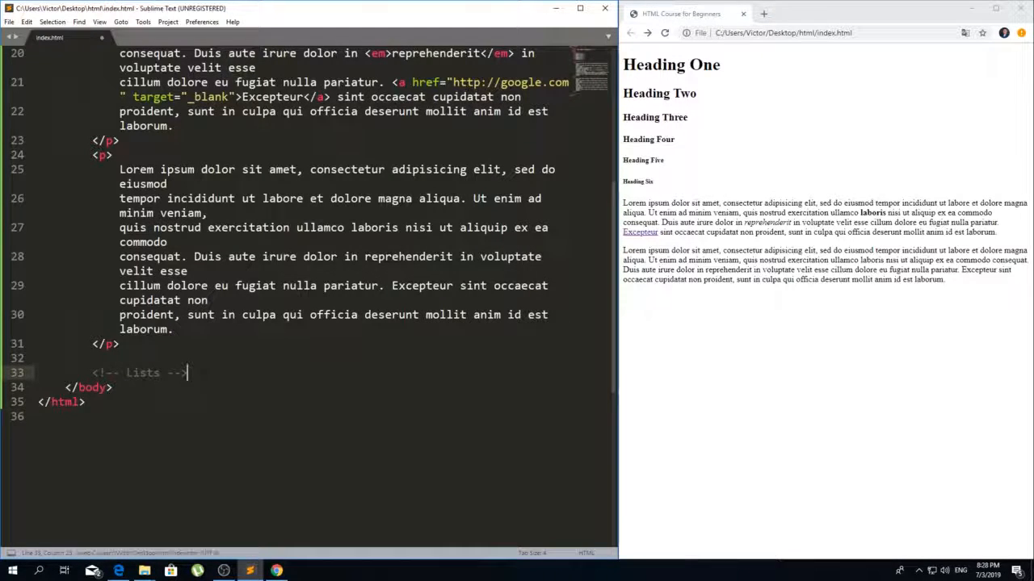
key(enter)
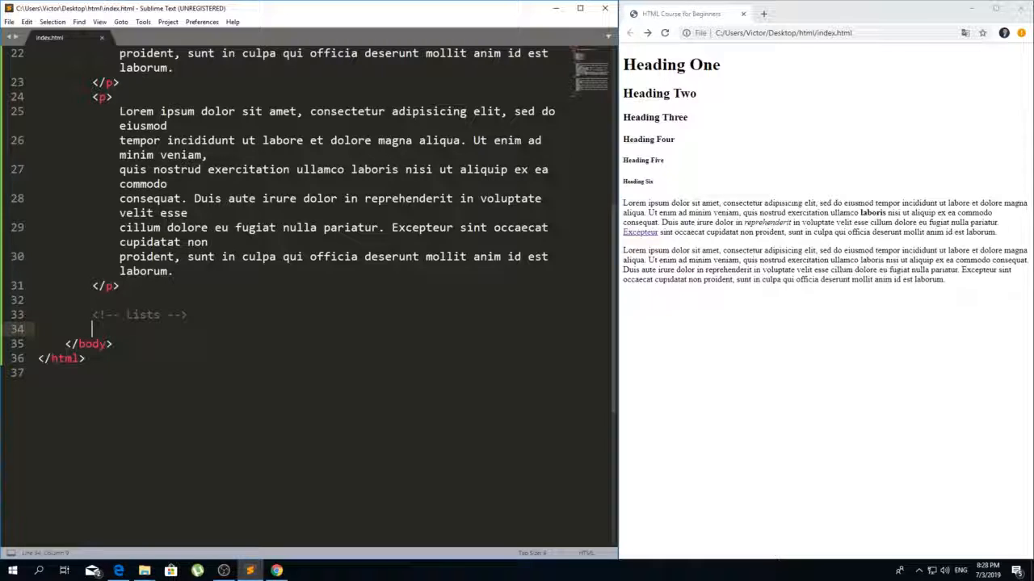
Step: Build the <ul> block with <li>List Item</li> entries under the Lists comment
text(<ul></ul>)
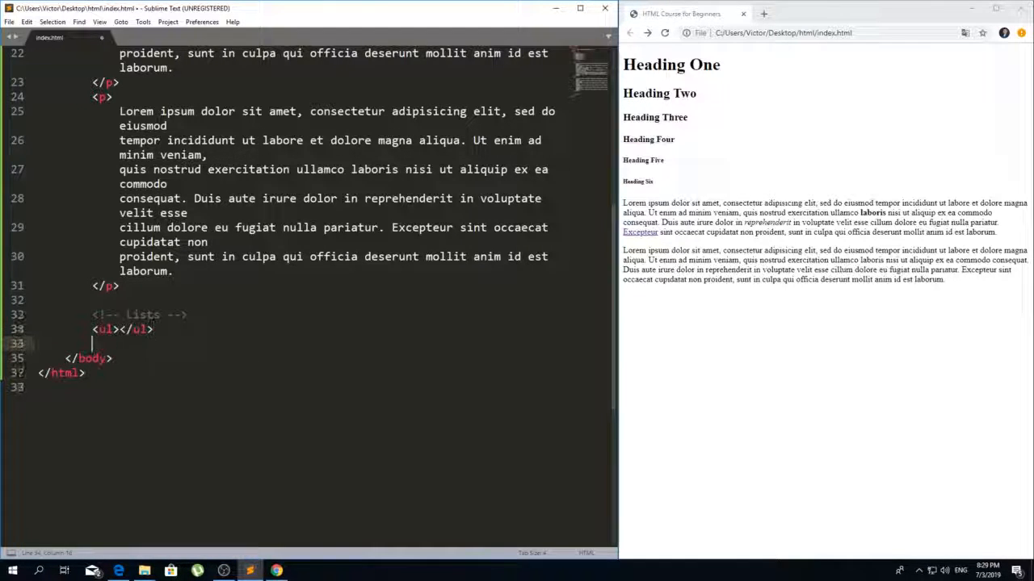
key(Backspace)
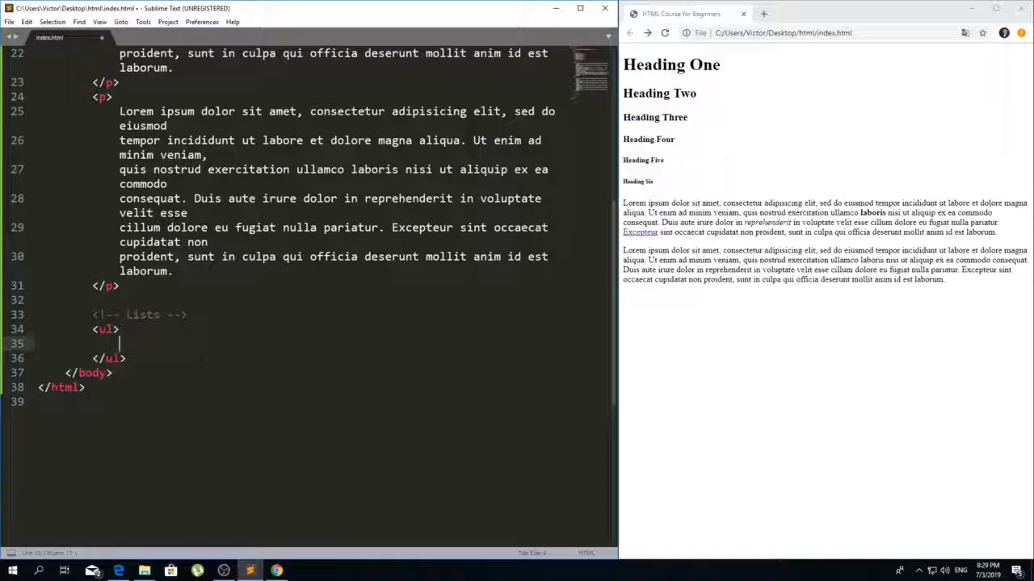
text(<li>)
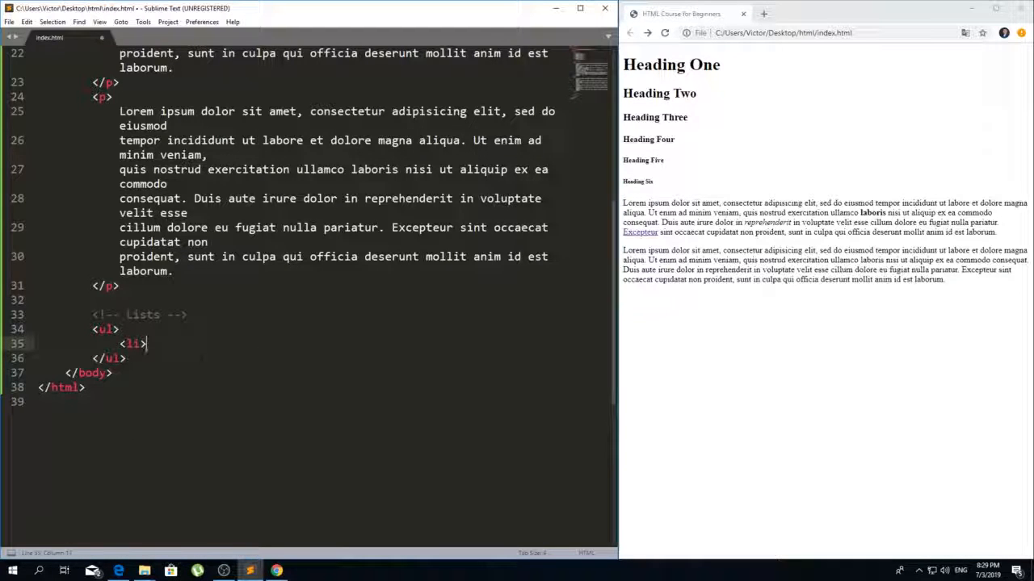
text(<)
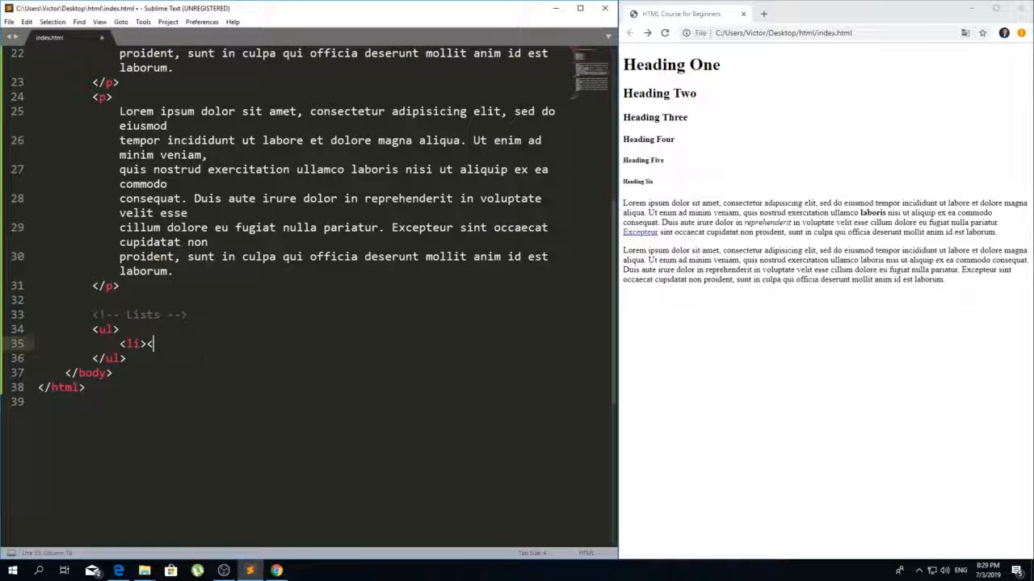
text(</li>)
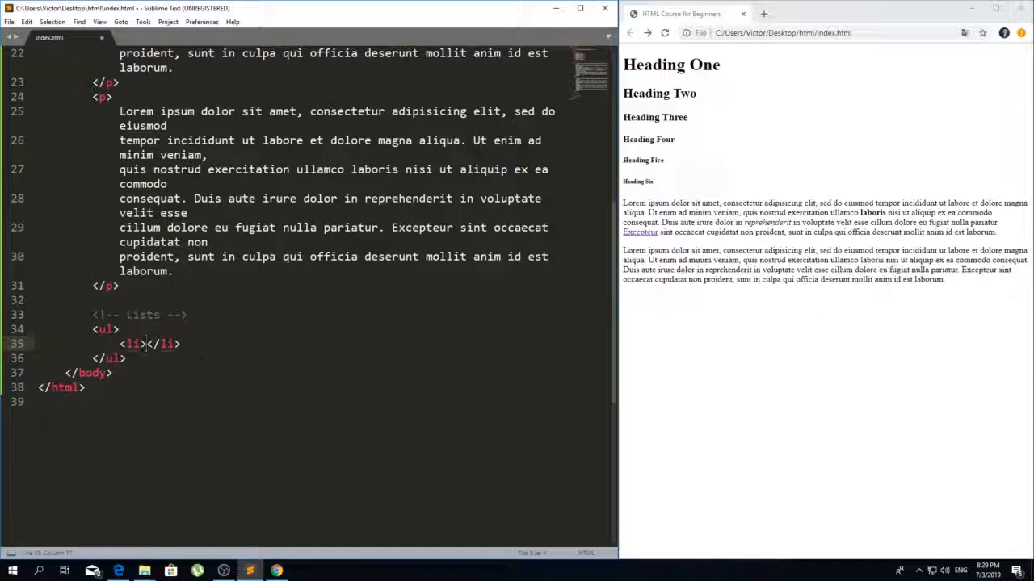
text(L)
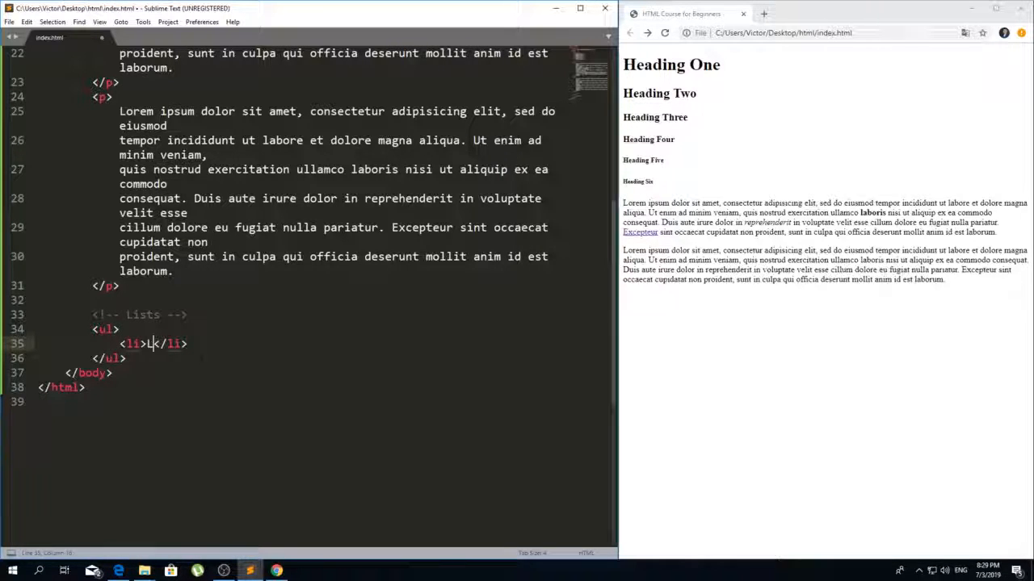
text(List Item 1)
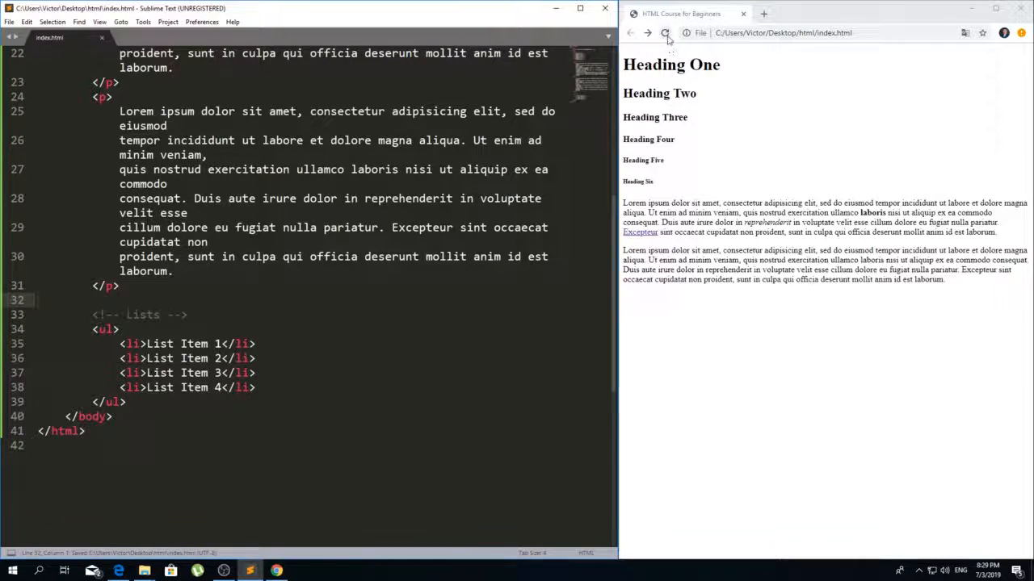
click(665, 32)
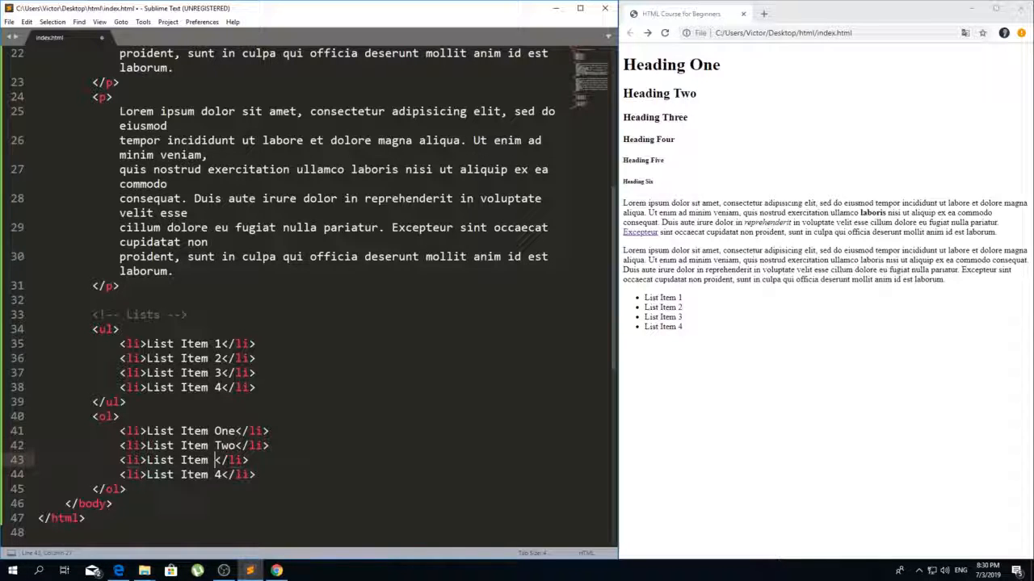
Step: Type the item text for the ordered list entries, List Item One to Four
text(Three)
click(188, 475)
text(Fo)
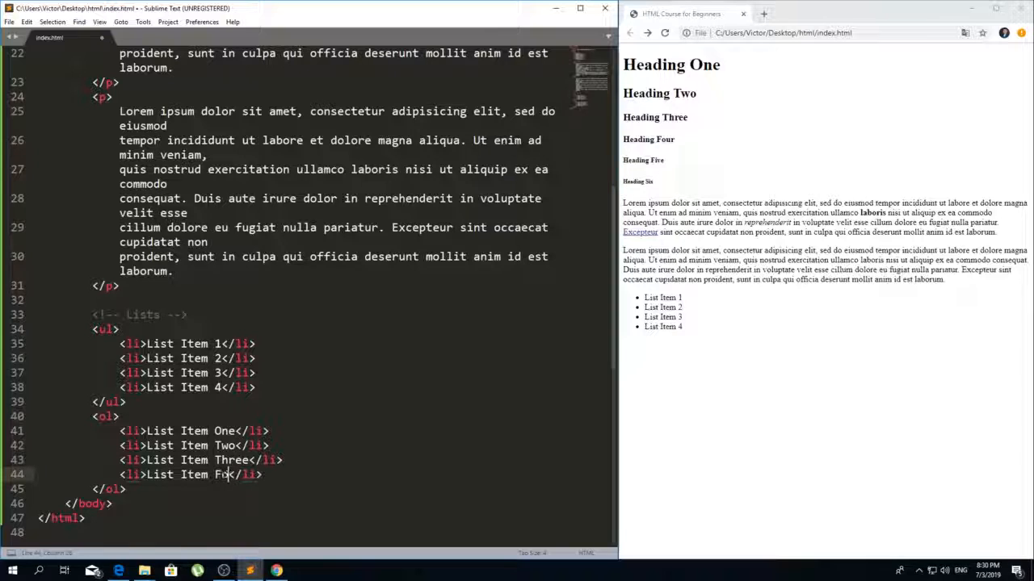
text(ur)
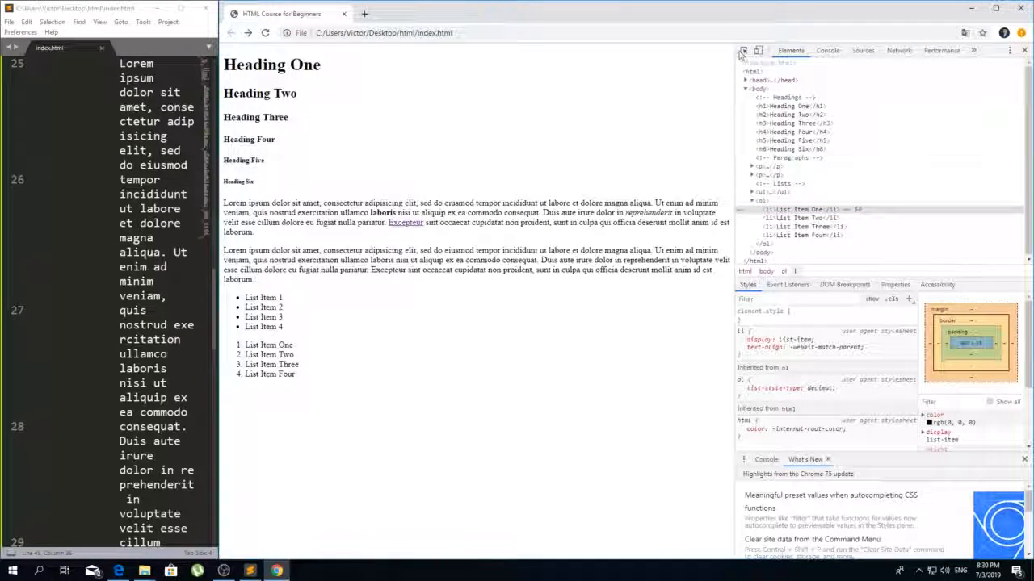
mouse_move(269, 355)
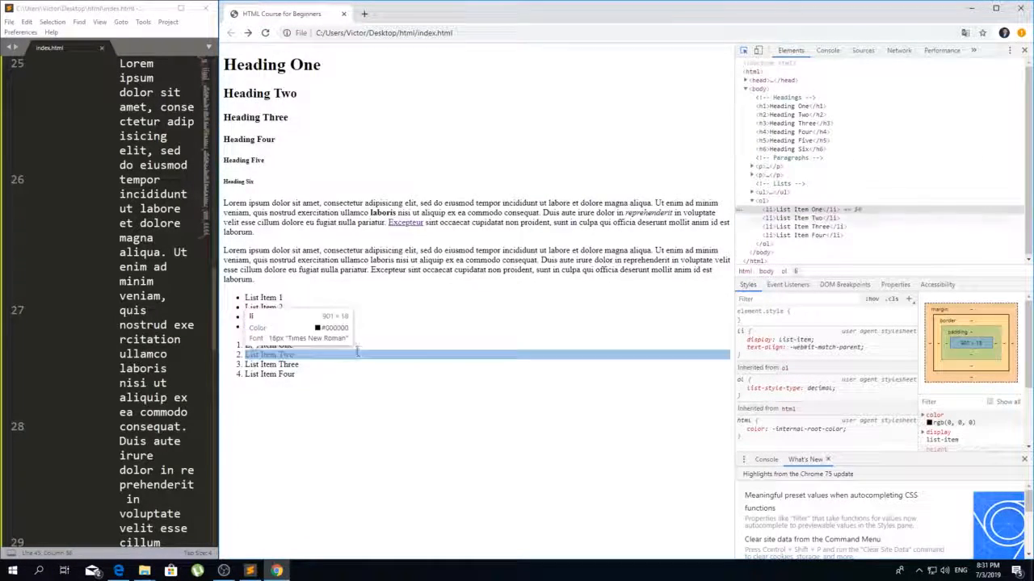